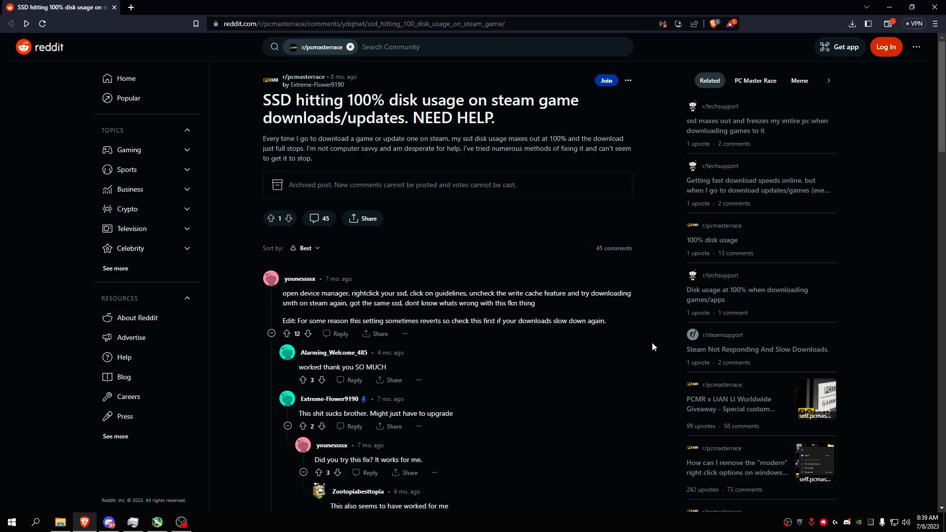
{"action": "mouse_move", "coordinate": [521, 358]}
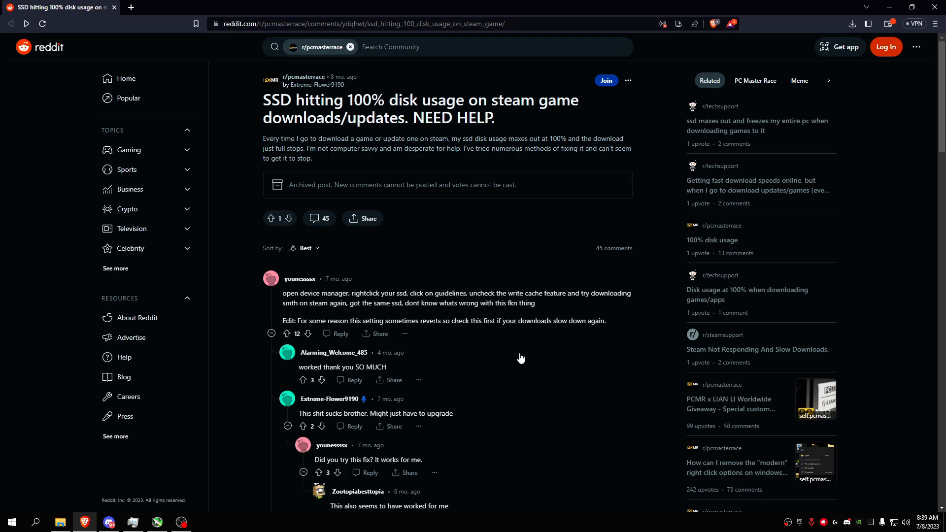
{"action": "mouse_move", "coordinate": [494, 159]}
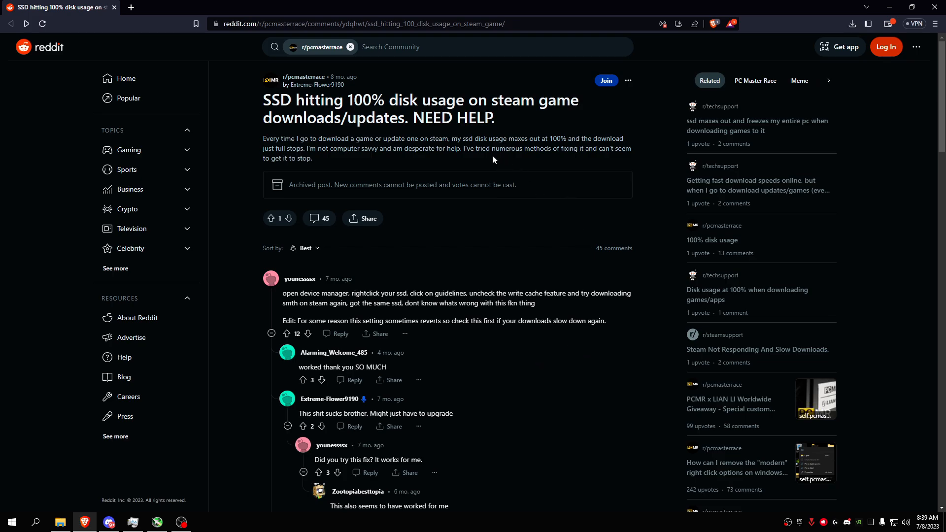
{"action": "mouse_move", "coordinate": [417, 59]}
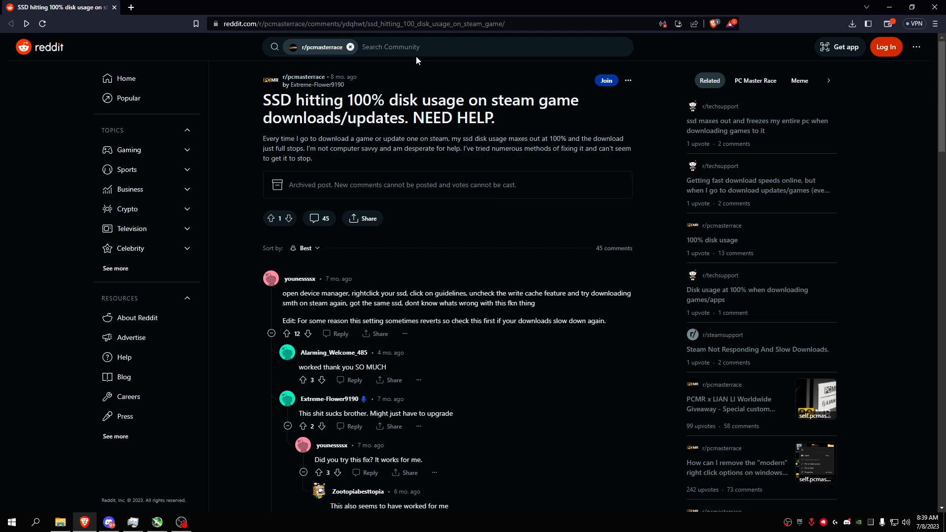
Step: Click in the Reddit SSD disk-usage thread about disabling the drive's write cache
{"action": "left_click", "coordinate": [362, 24]}
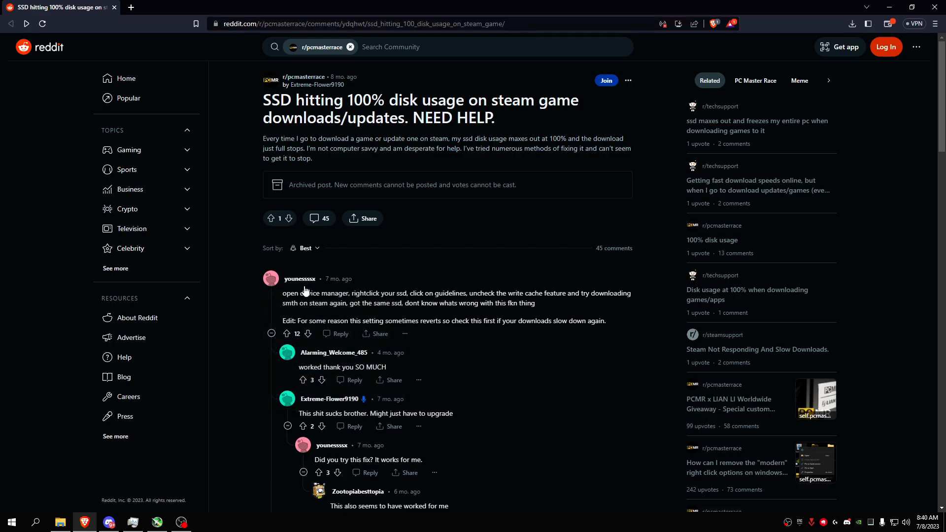
{"action": "mouse_move", "coordinate": [457, 349]}
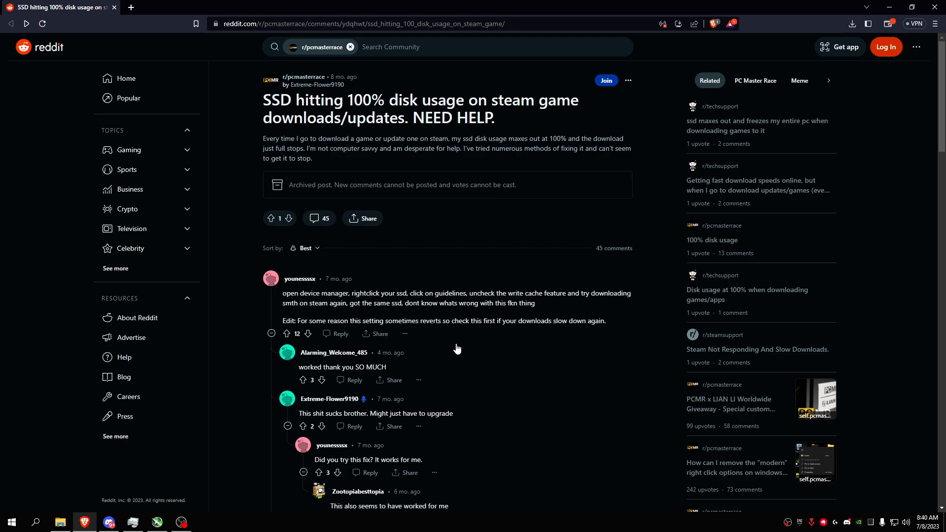
{"action": "mouse_move", "coordinate": [322, 320]}
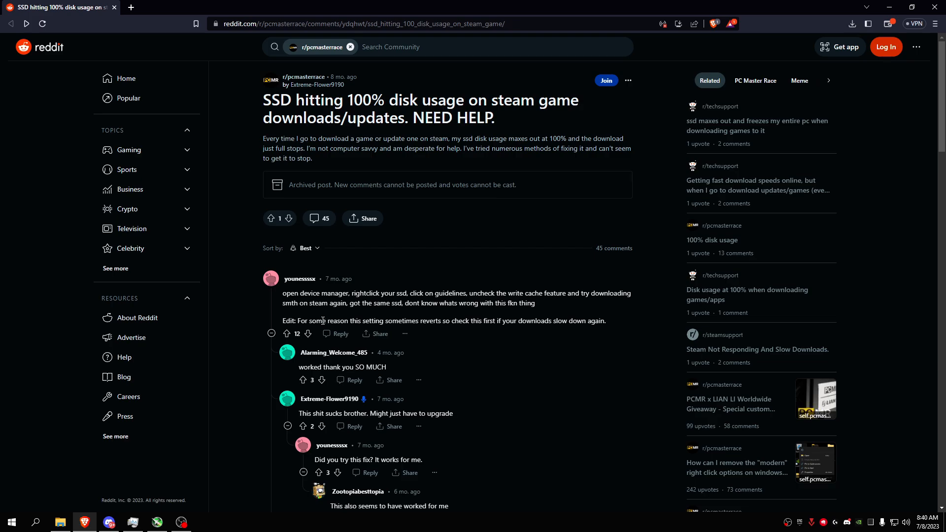
{"action": "mouse_move", "coordinate": [313, 314]}
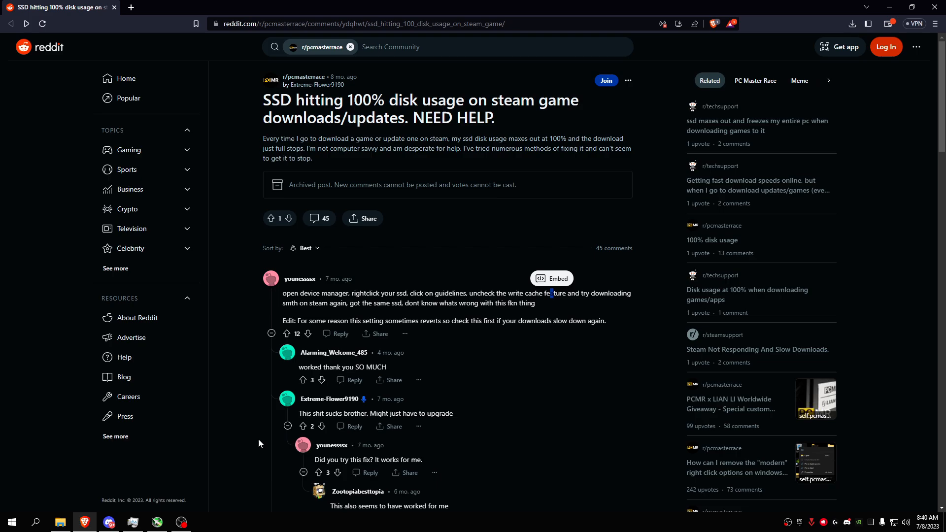
{"action": "mouse_move", "coordinate": [246, 459]}
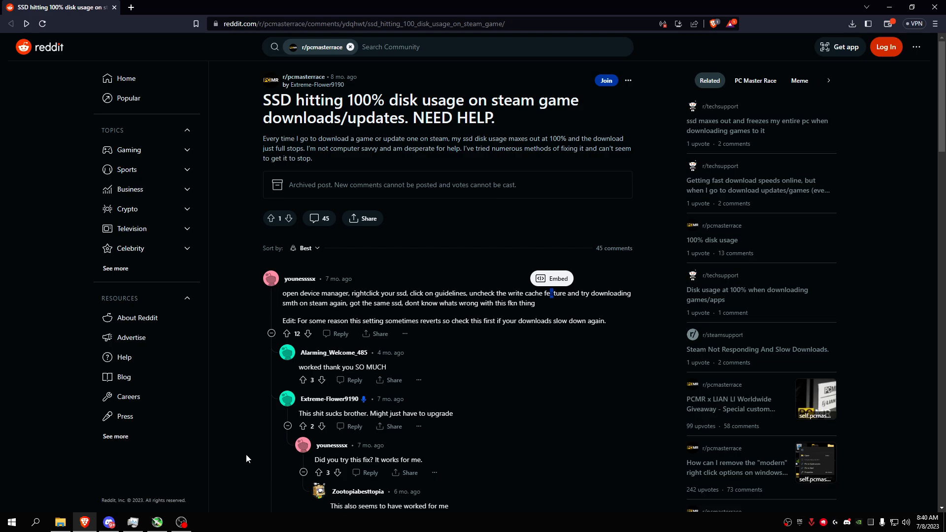
{"action": "mouse_move", "coordinate": [133, 248]}
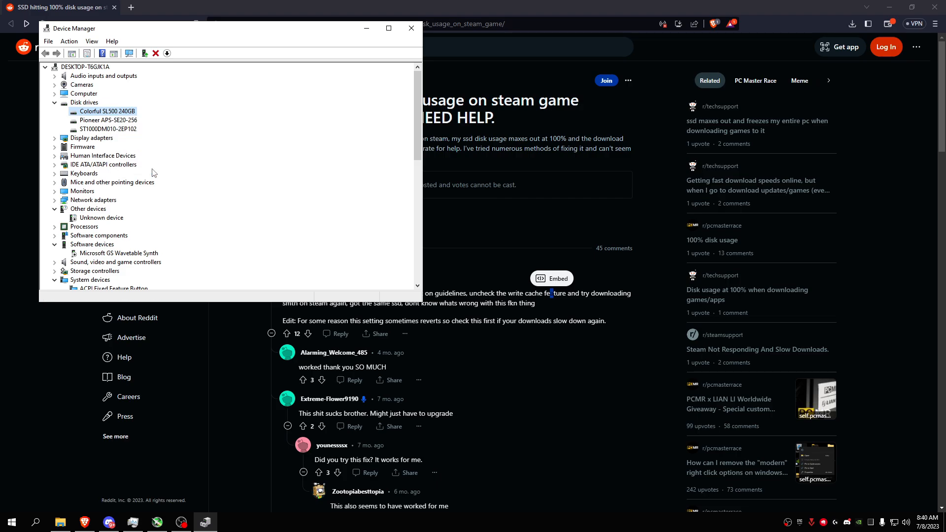
{"action": "double_click", "coordinate": [107, 111]}
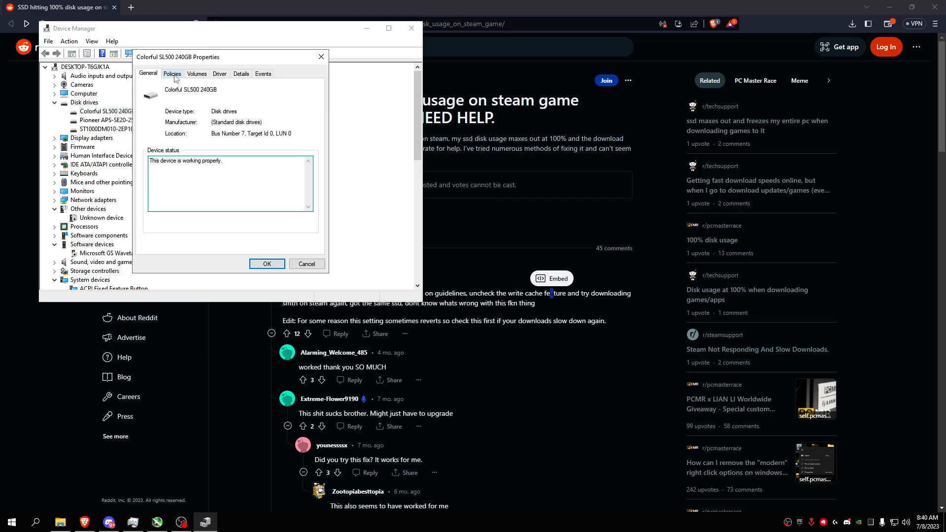
{"action": "left_click", "coordinate": [172, 72]}
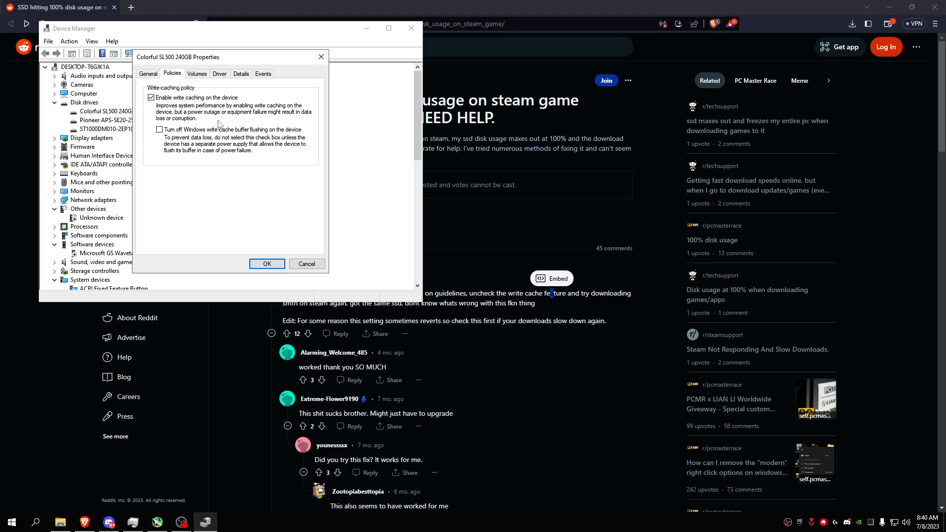
{"action": "mouse_move", "coordinate": [128, 73]}
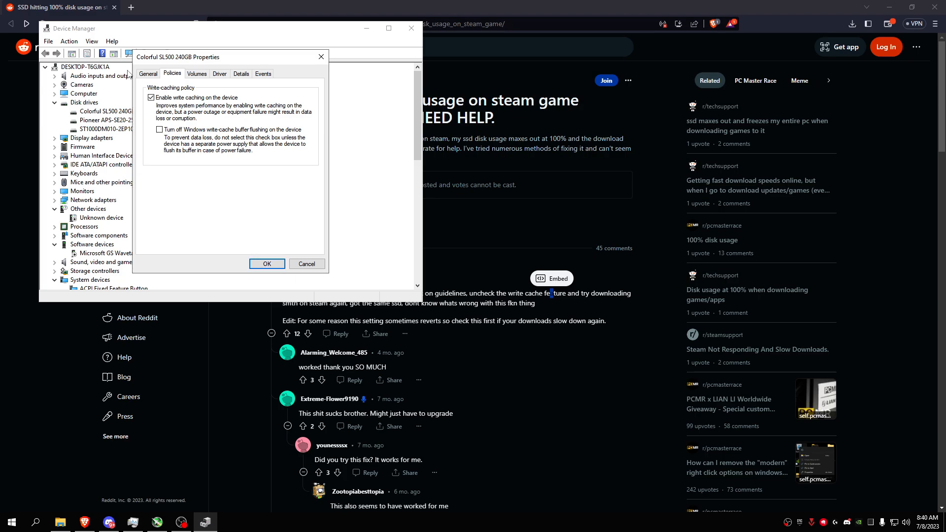
{"action": "left_click", "coordinate": [266, 264]}
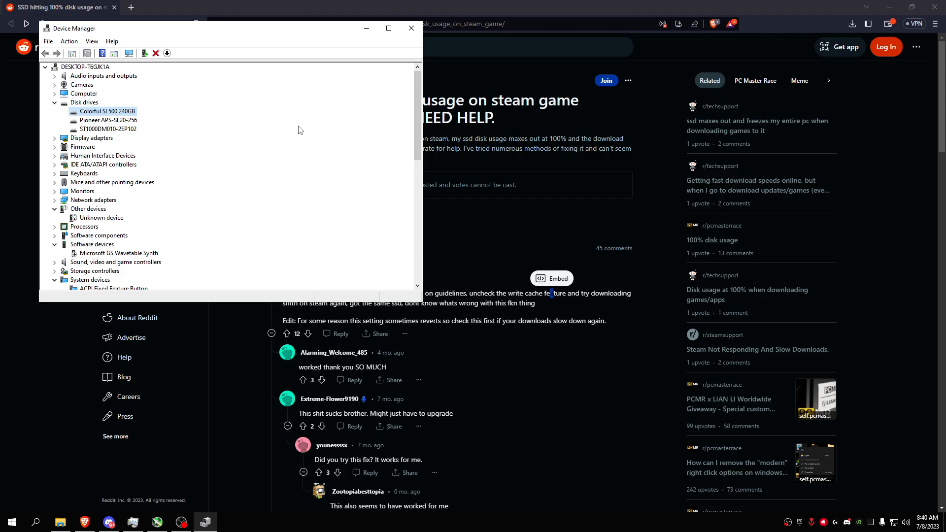
{"action": "mouse_move", "coordinate": [108, 119]}
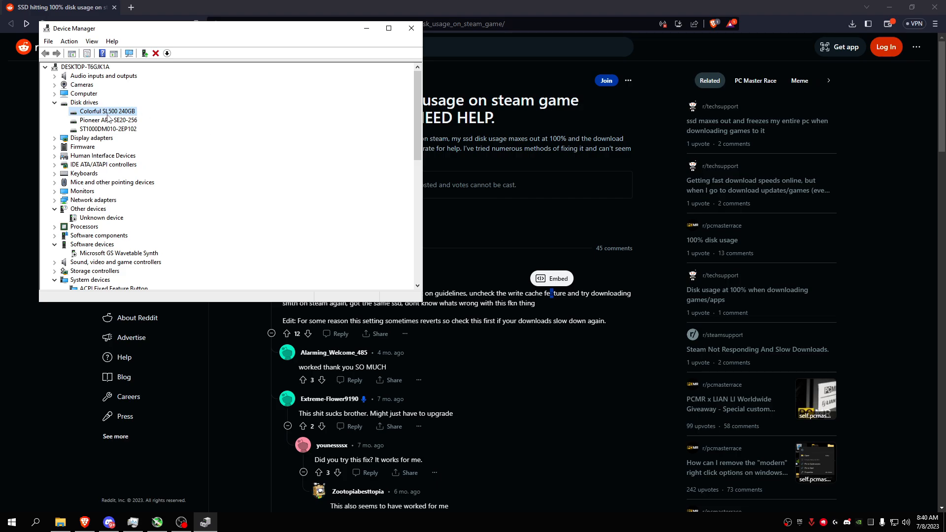
{"action": "mouse_move", "coordinate": [107, 121]}
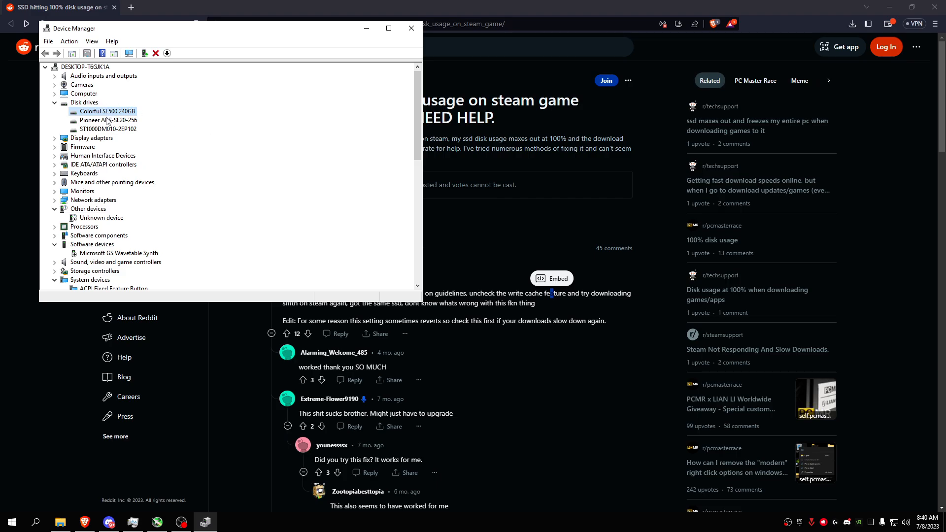
{"action": "mouse_move", "coordinate": [110, 128]}
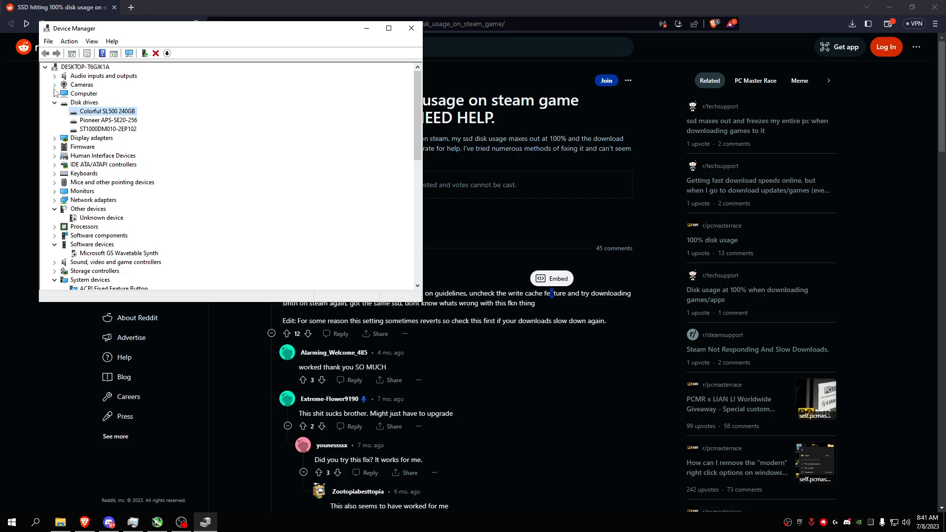
{"action": "double_click", "coordinate": [107, 111]}
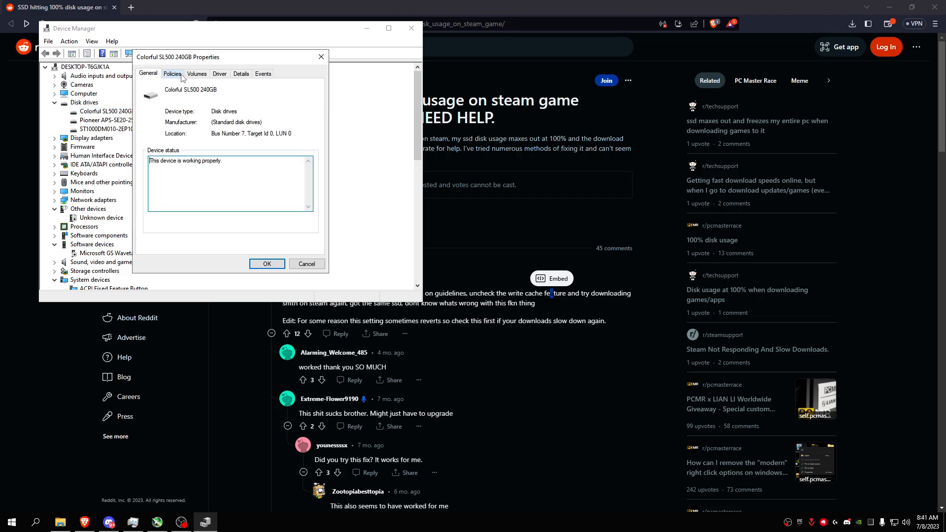
{"action": "left_click", "coordinate": [173, 73]}
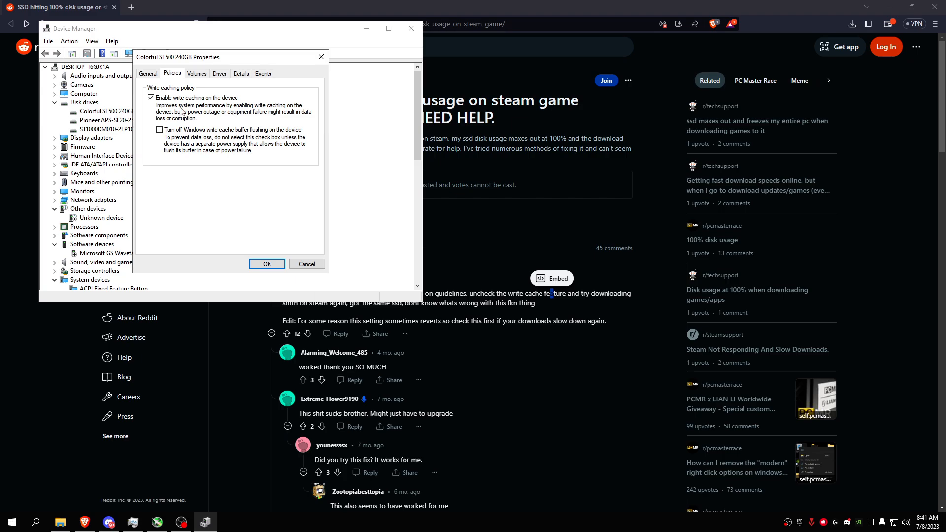
{"action": "mouse_move", "coordinate": [183, 111]}
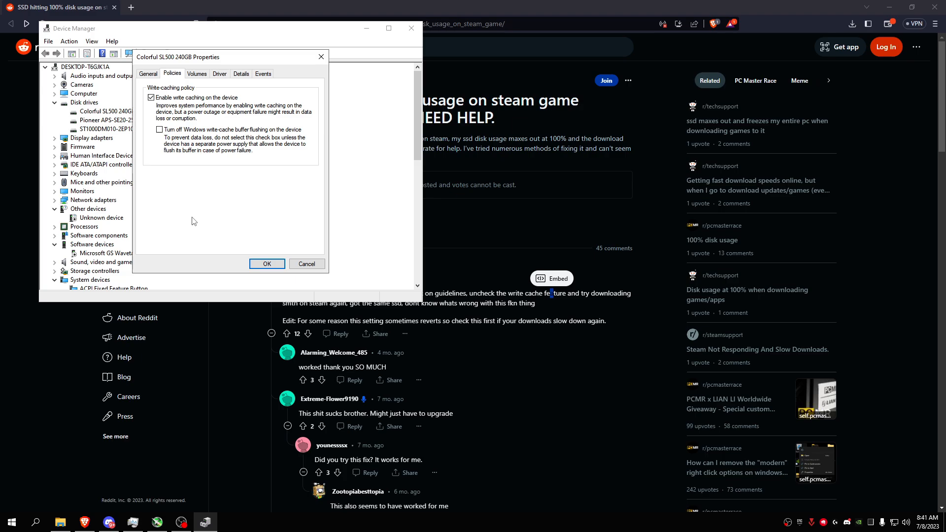
{"action": "mouse_move", "coordinate": [173, 155]}
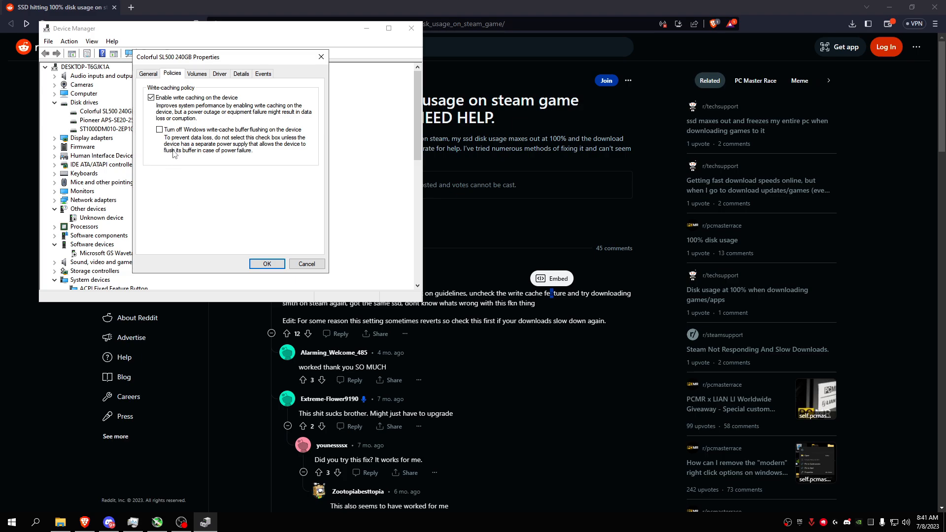
{"action": "mouse_move", "coordinate": [180, 170]}
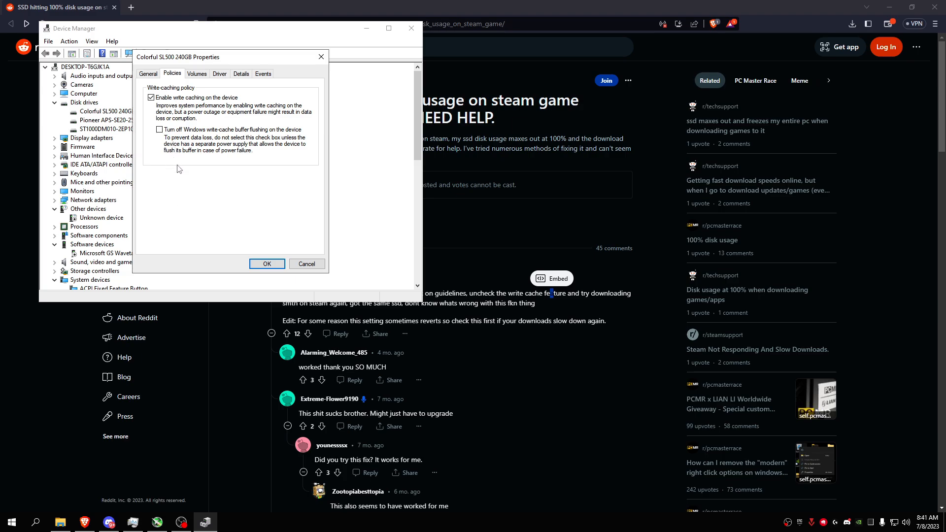
{"action": "mouse_move", "coordinate": [158, 171]}
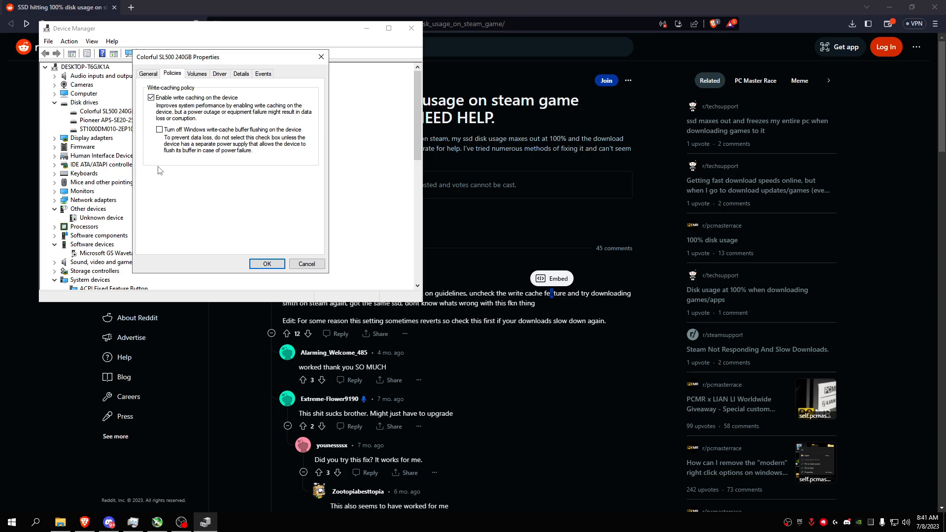
{"action": "mouse_move", "coordinate": [159, 171]}
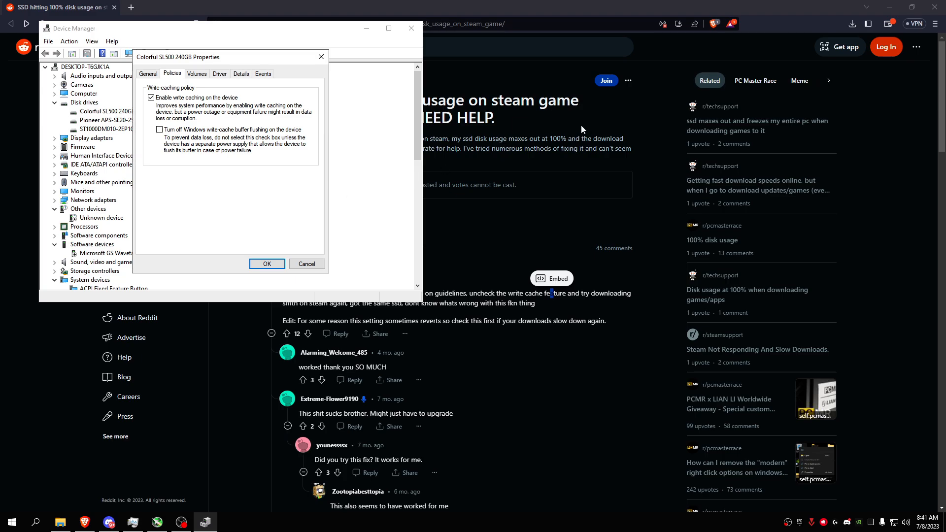
{"action": "mouse_move", "coordinate": [575, 164]}
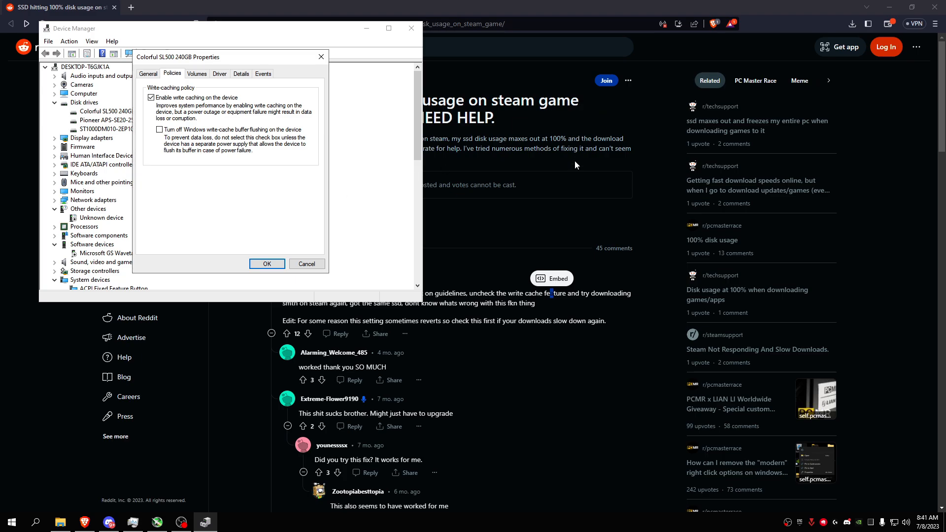
{"action": "mouse_move", "coordinate": [519, 293]}
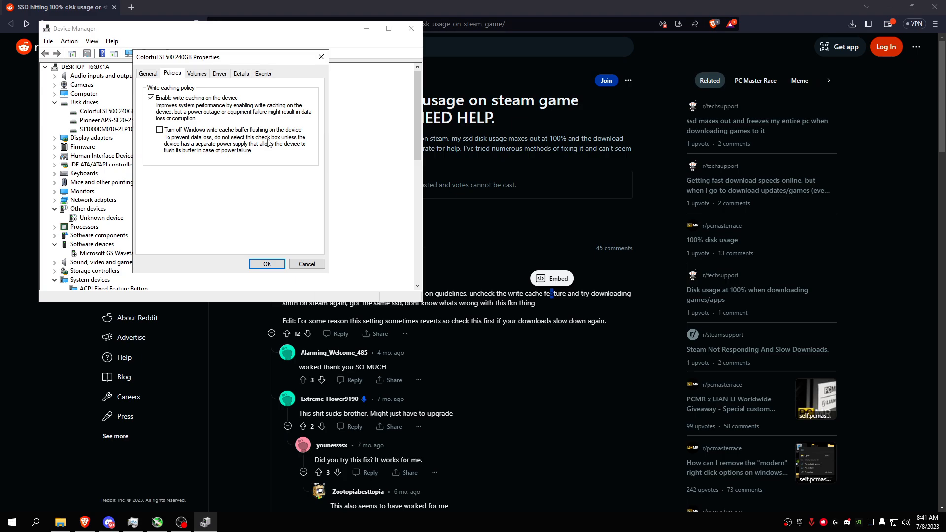
{"action": "mouse_move", "coordinate": [277, 168]}
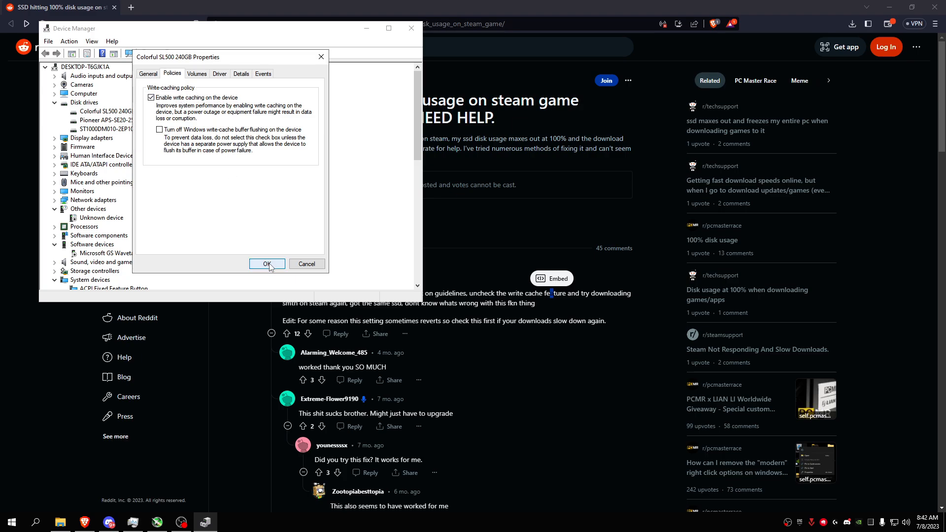
{"action": "left_click", "coordinate": [267, 264]}
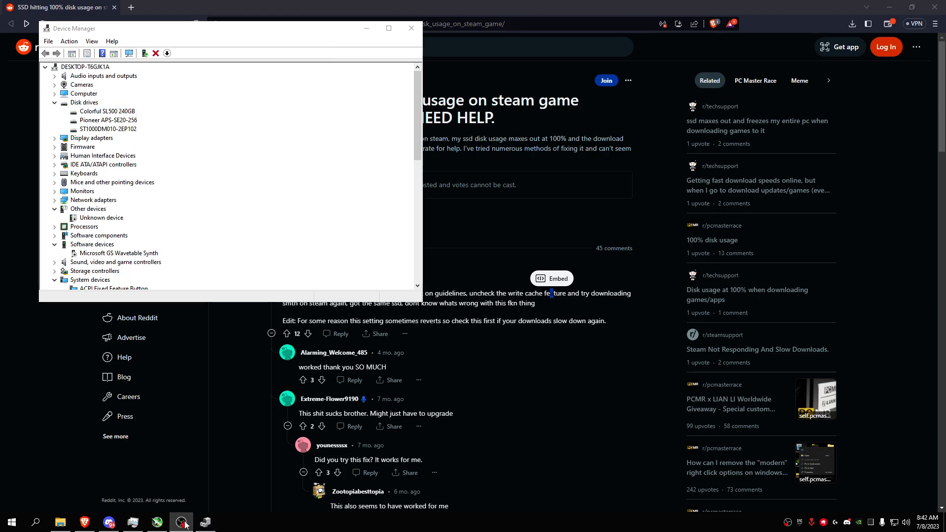